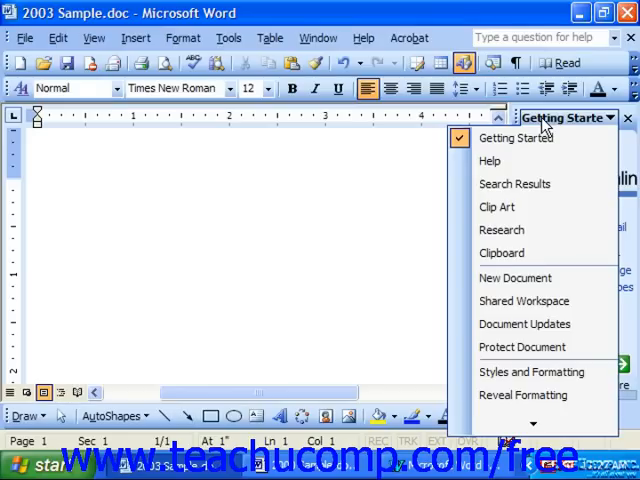
Step: Switch the task pane to Clipboard, then to Clip Art
{"action": "left_click", "coordinate": [501, 252]}
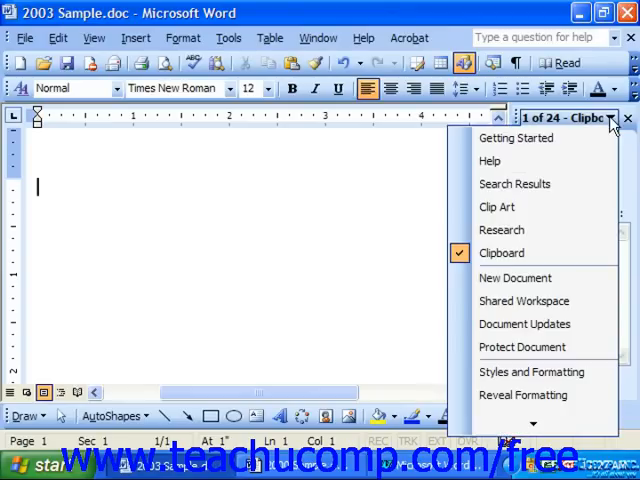
{"action": "mouse_move", "coordinate": [562, 135]}
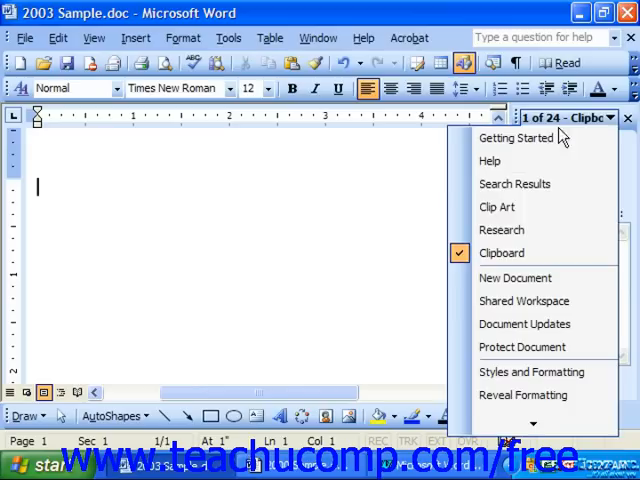
{"action": "mouse_move", "coordinate": [525, 213]}
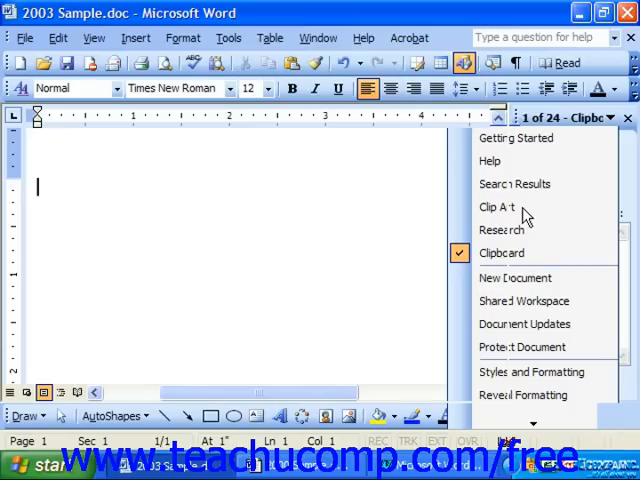
{"action": "left_click", "coordinate": [500, 207]}
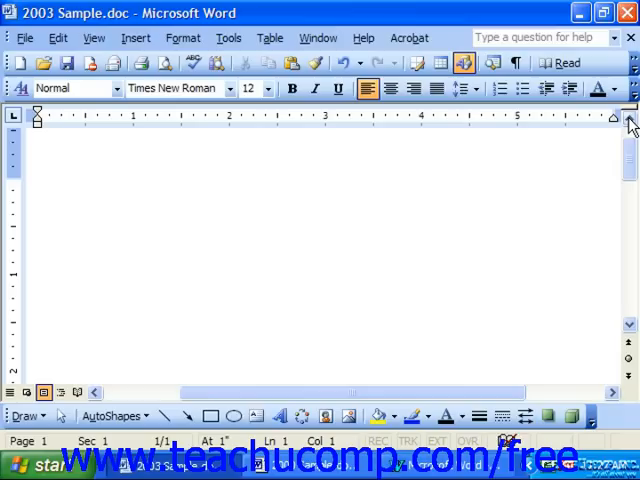
{"action": "mouse_move", "coordinate": [208, 200]}
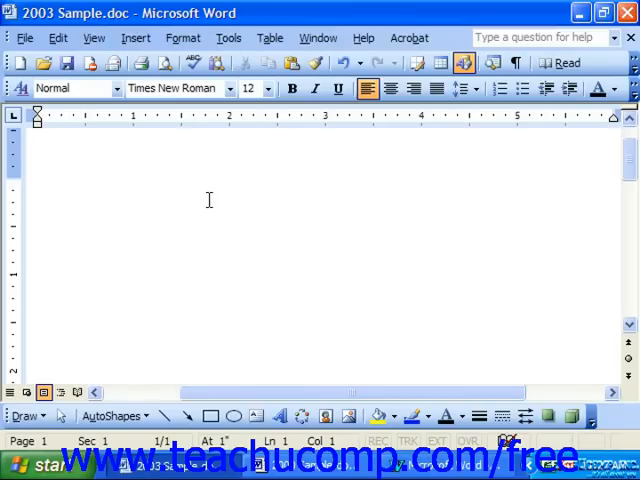
Step: Reopen the task pane from the View menu so it shows Clip Art
{"action": "left_click", "coordinate": [92, 38]}
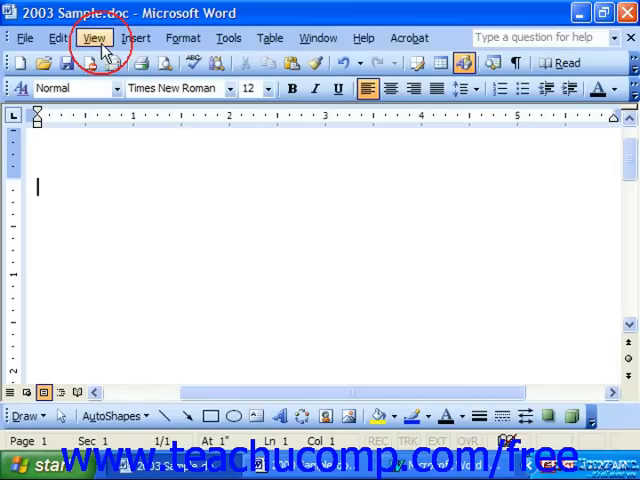
{"action": "left_click", "coordinate": [80, 38]}
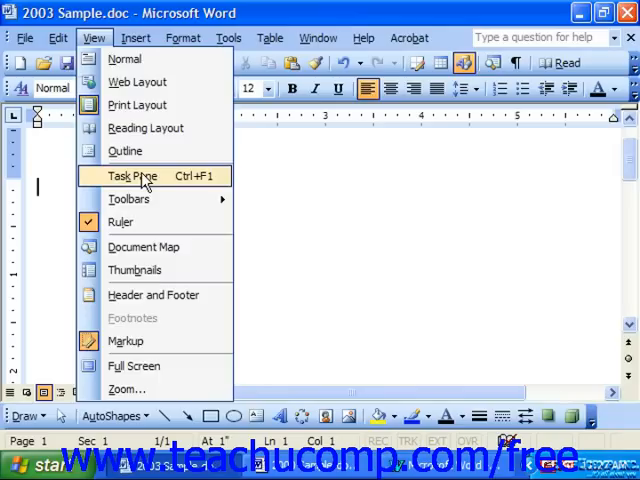
{"action": "left_click", "coordinate": [130, 176]}
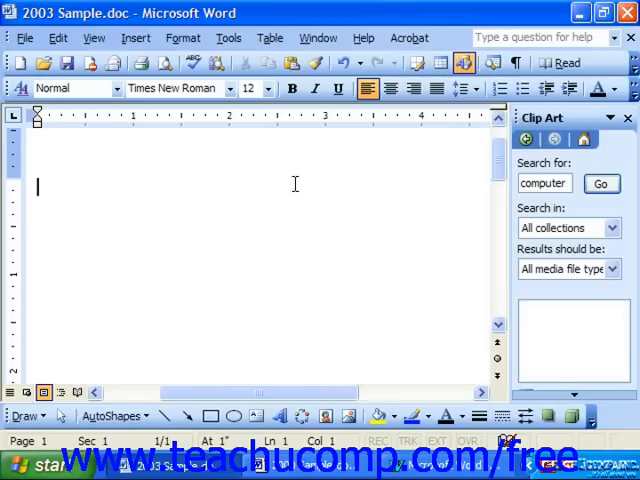
{"action": "mouse_move", "coordinate": [610, 118]}
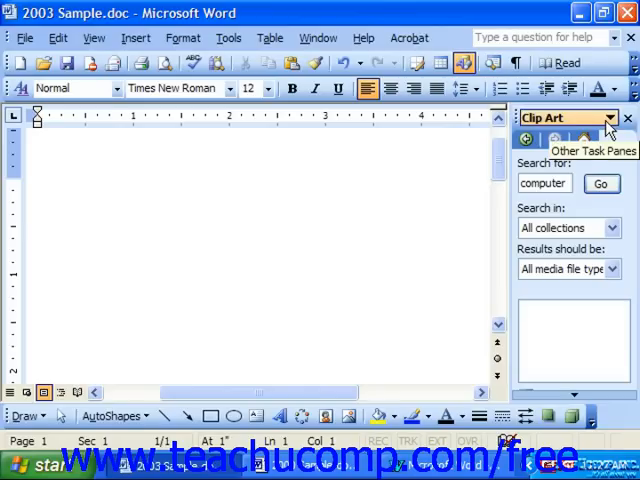
Step: Choose Help from the Other Task Panes list to show Word Help
{"action": "left_click", "coordinate": [609, 118]}
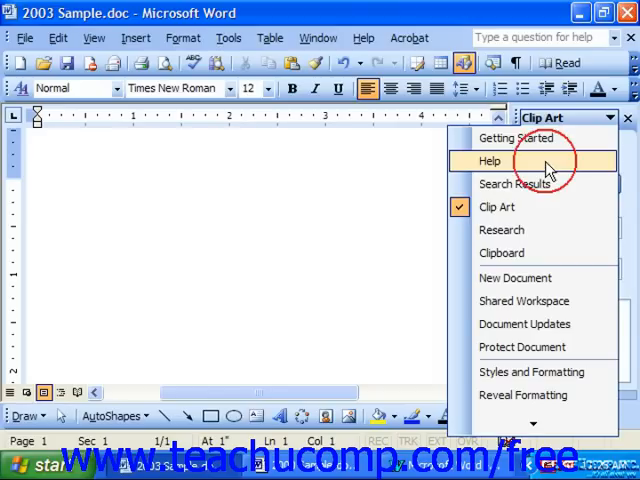
{"action": "left_click", "coordinate": [489, 160]}
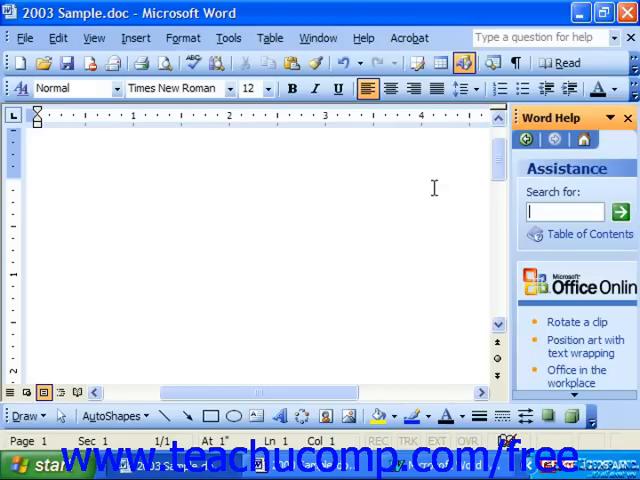
{"action": "mouse_move", "coordinate": [512, 270]}
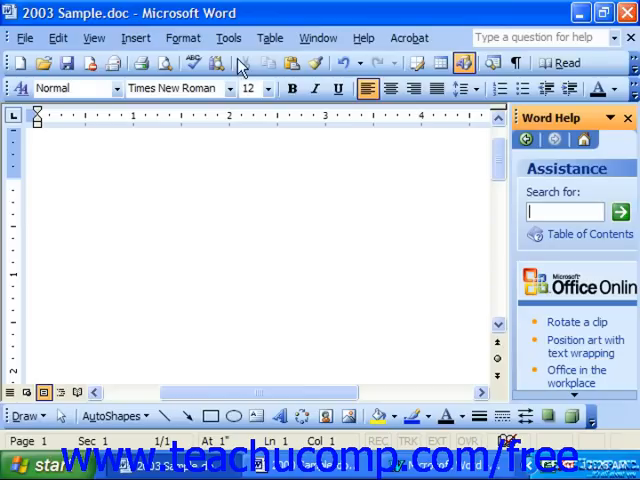
Step: Uncheck Startup Task Pane on the View tab of Tools > Options
{"action": "left_click", "coordinate": [228, 37]}
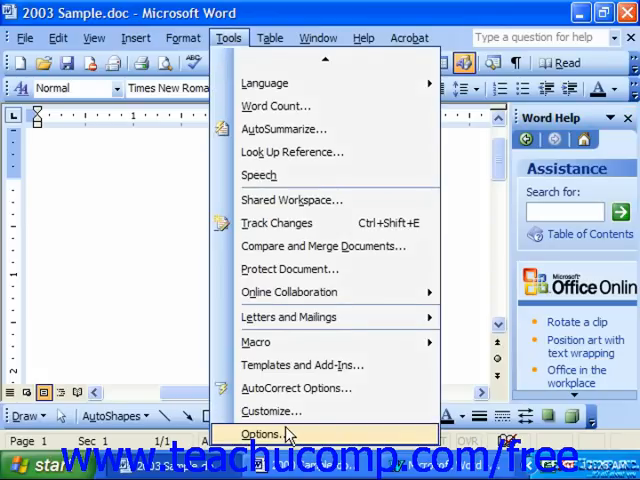
{"action": "left_click", "coordinate": [262, 433]}
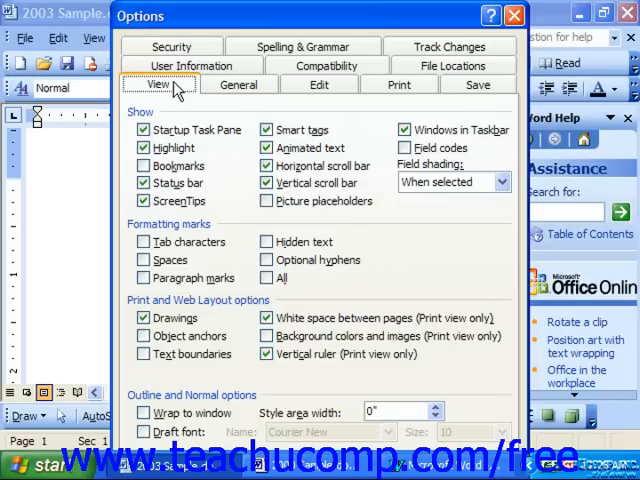
{"action": "left_click", "coordinate": [144, 130]}
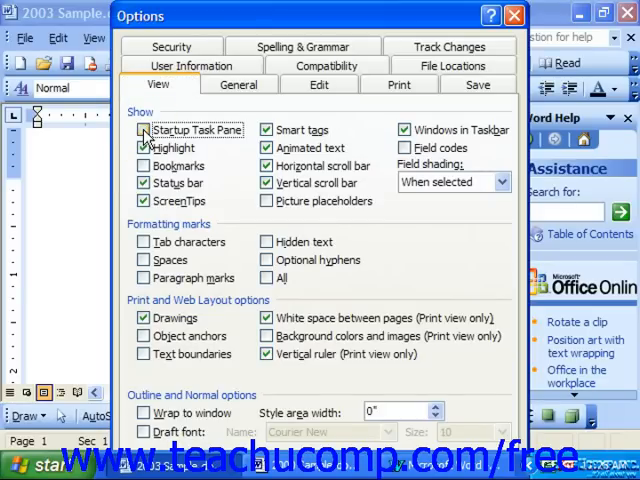
{"action": "left_click", "coordinate": [143, 130]}
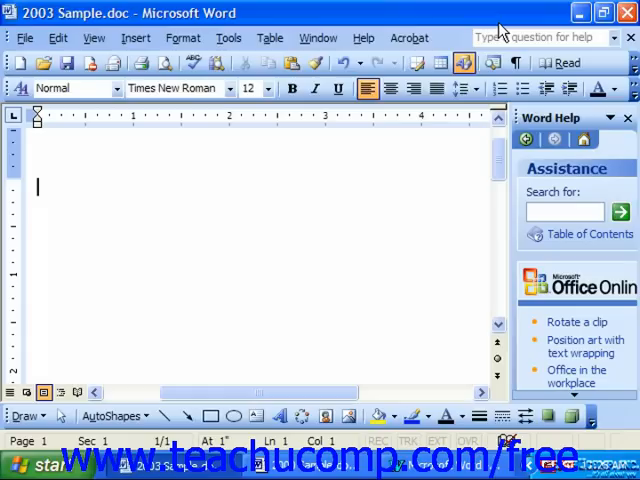
{"action": "mouse_move", "coordinate": [462, 90]}
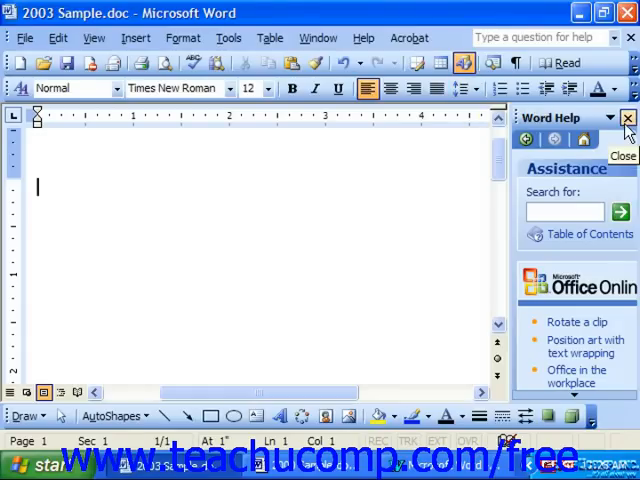
{"action": "mouse_move", "coordinate": [93, 38]}
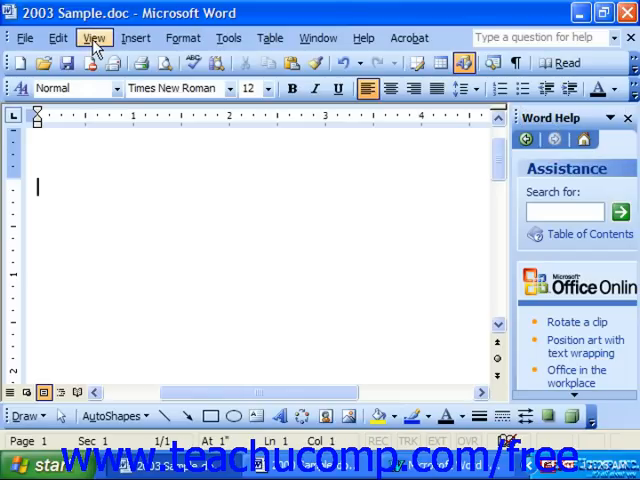
{"action": "left_click", "coordinate": [84, 38]}
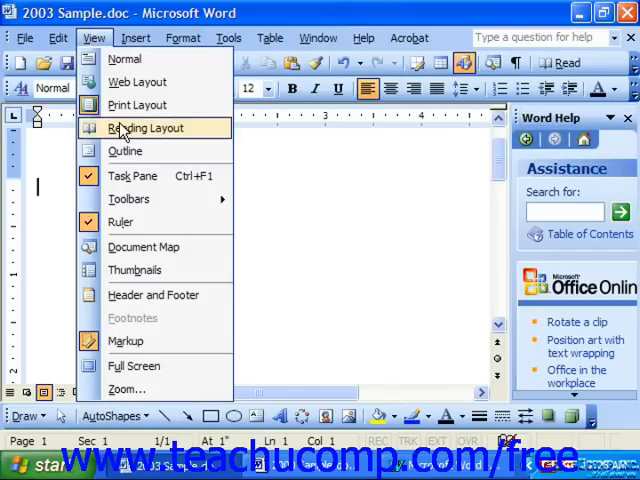
{"action": "mouse_move", "coordinate": [131, 175]}
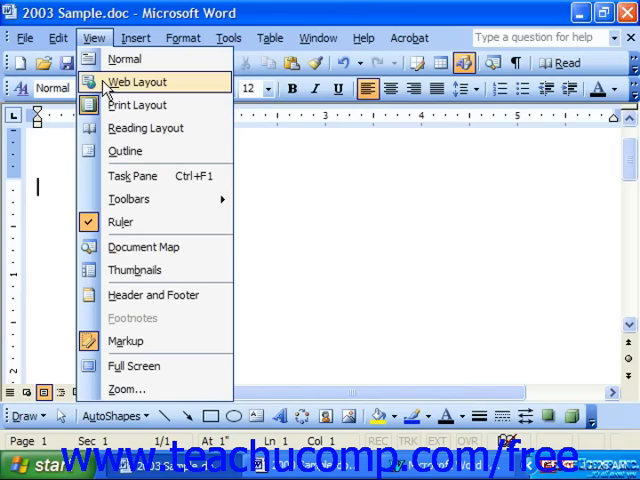
{"action": "mouse_move", "coordinate": [131, 175]}
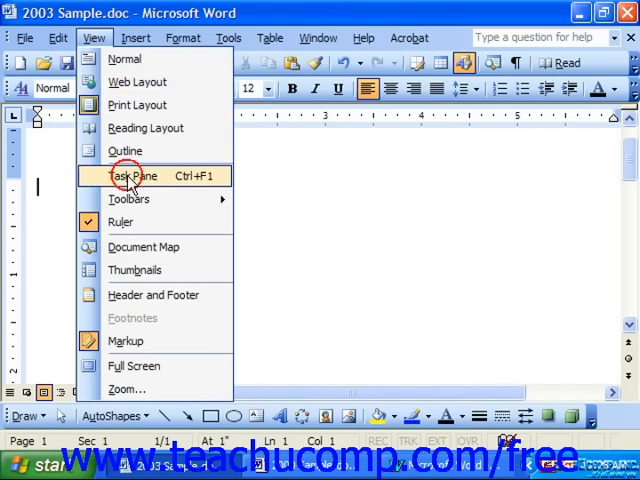
{"action": "left_click", "coordinate": [131, 176]}
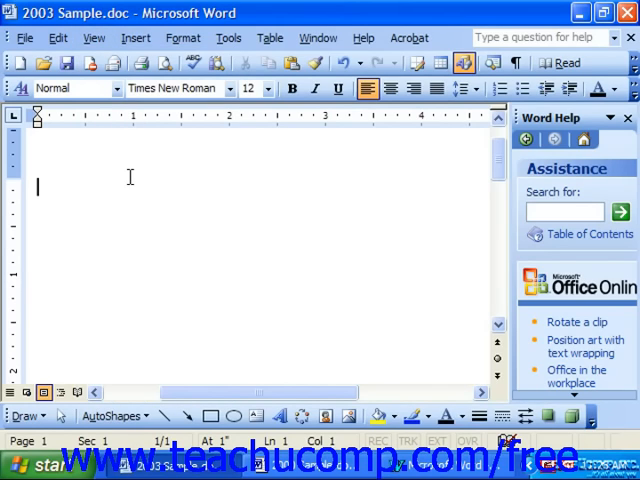